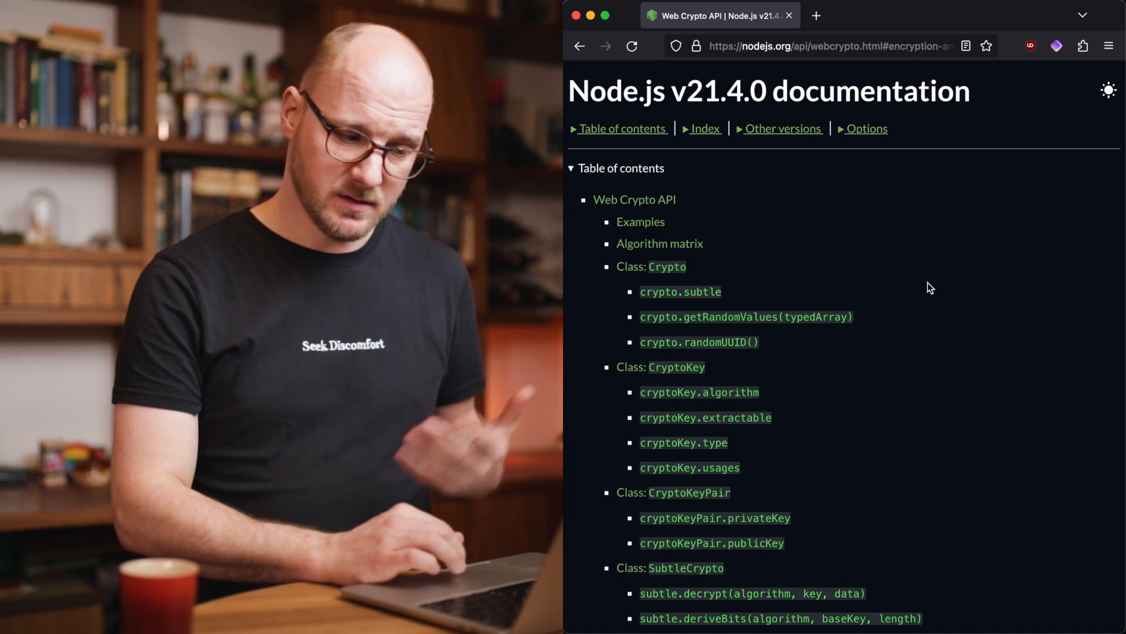
# - Jump from the Web Crypto contents to subtle.encrypt and read through exportKey and generateKey
pyautogui.scroll(-3)
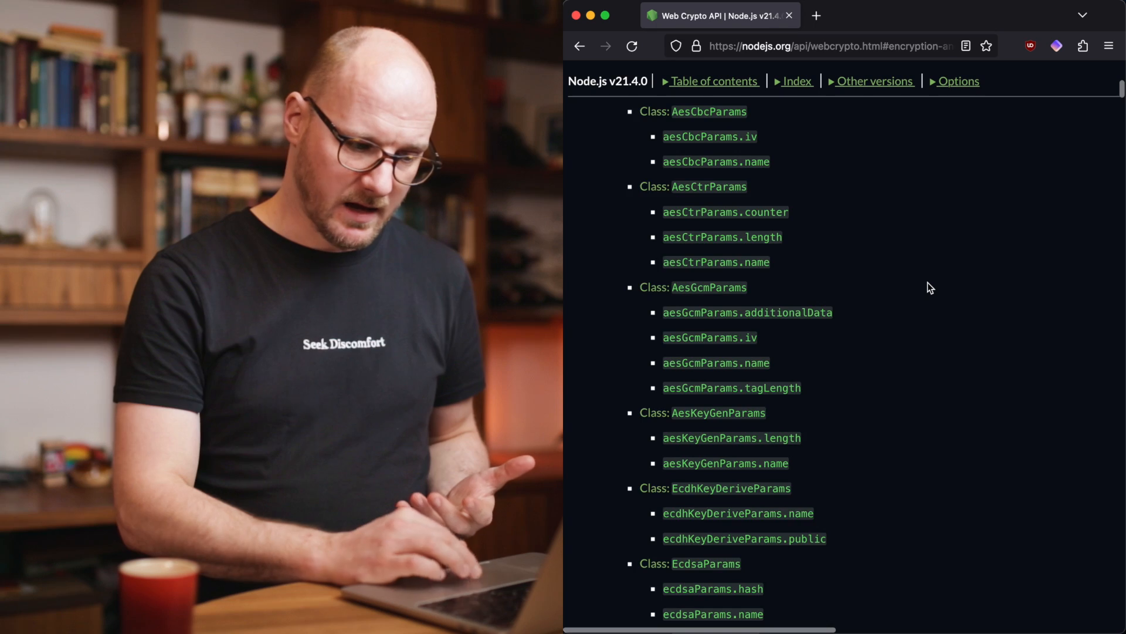
pyautogui.scroll(-3)
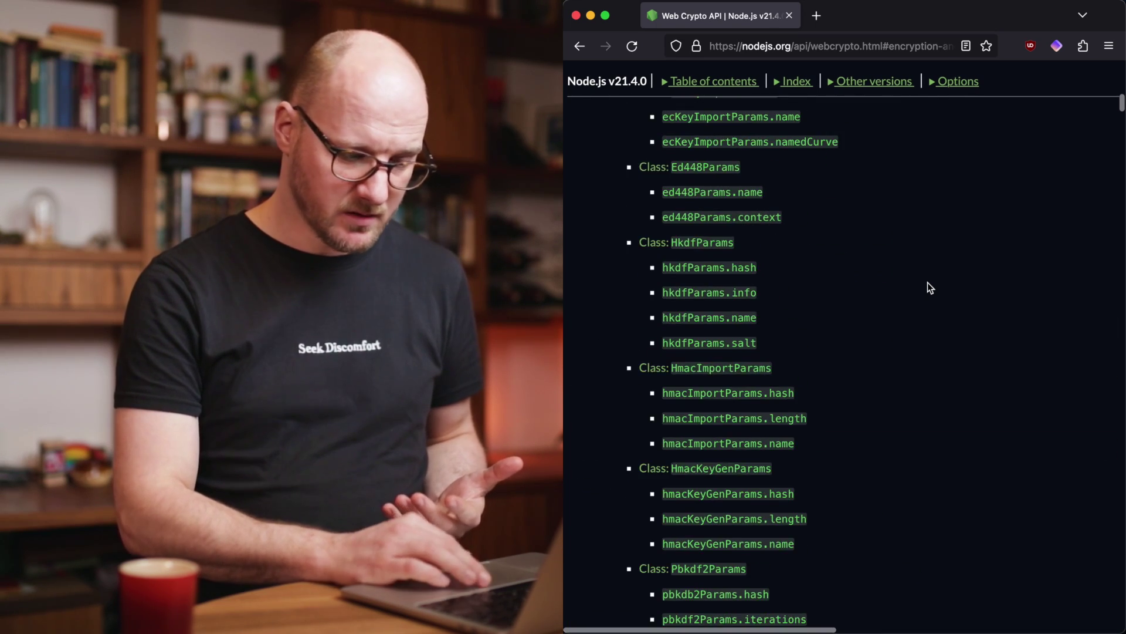
pyautogui.scroll(3)
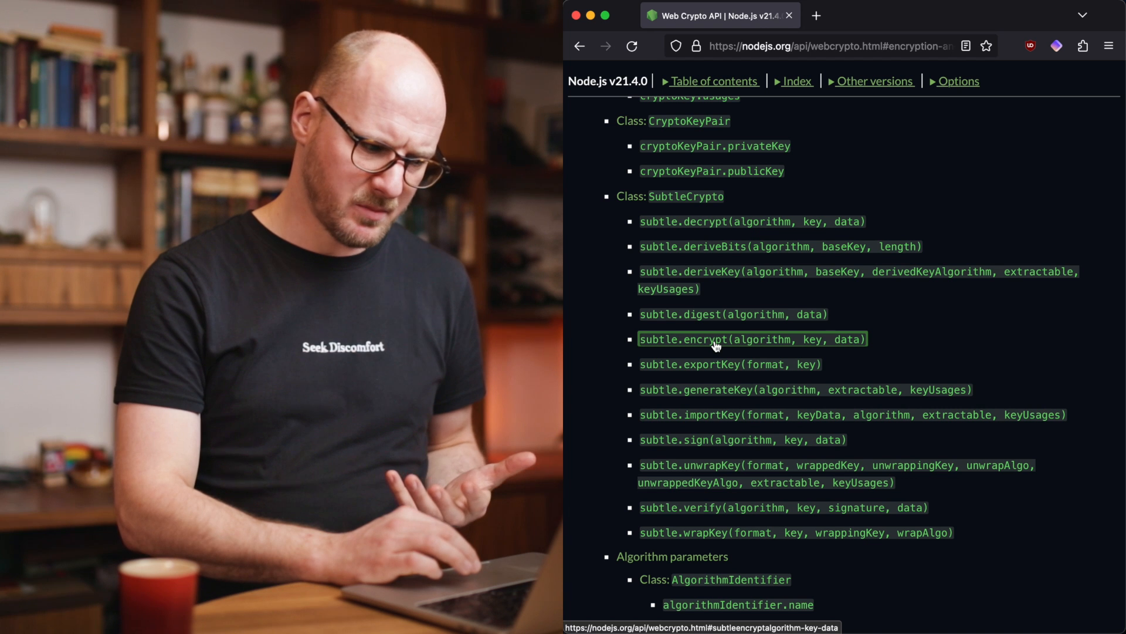
pyautogui.click(751, 339)
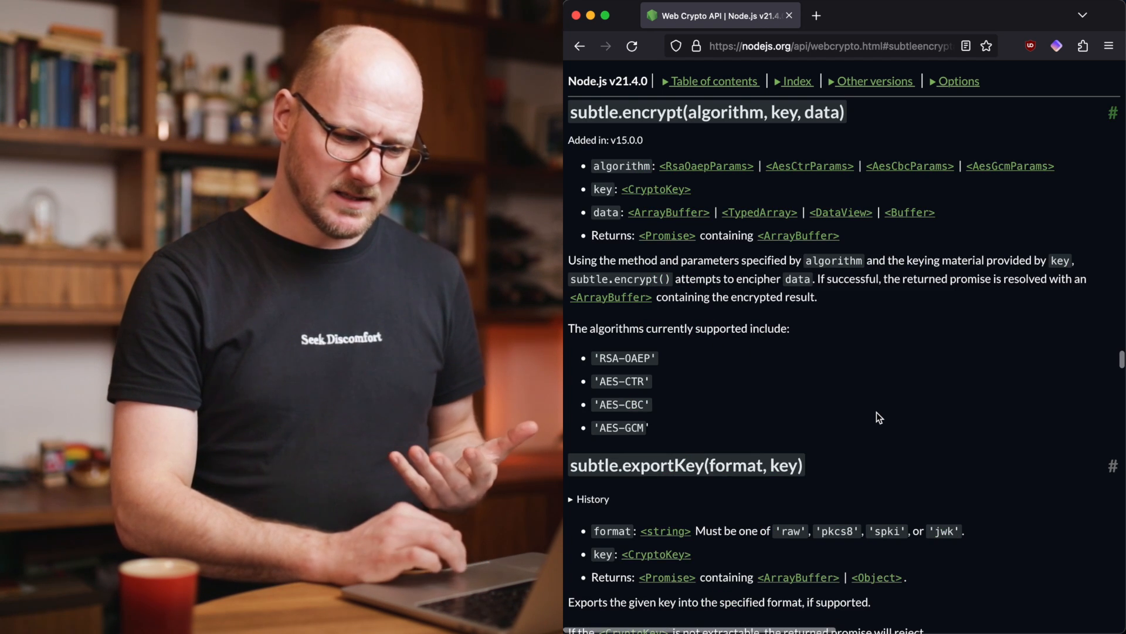
pyautogui.scroll(-3)
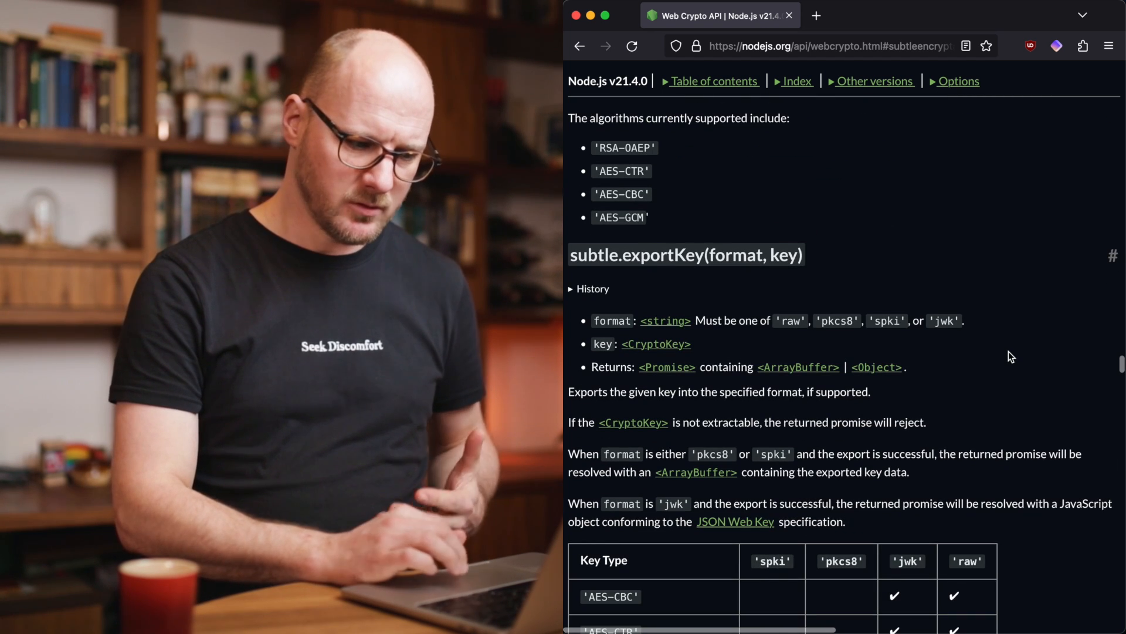
pyautogui.scroll(-3)
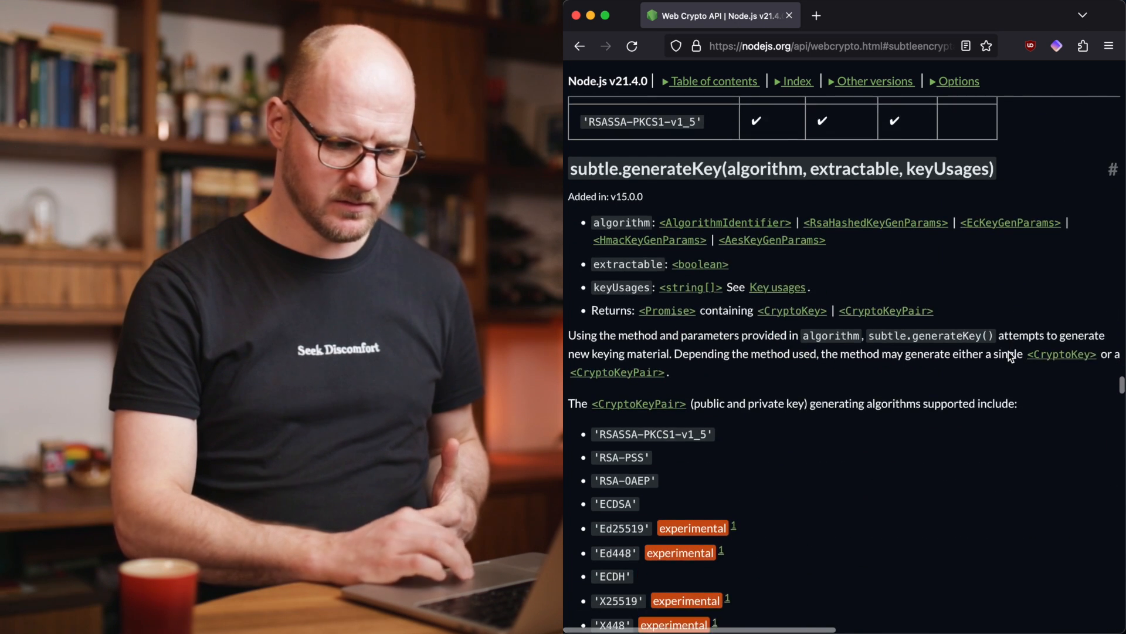
pyautogui.scroll(-3)
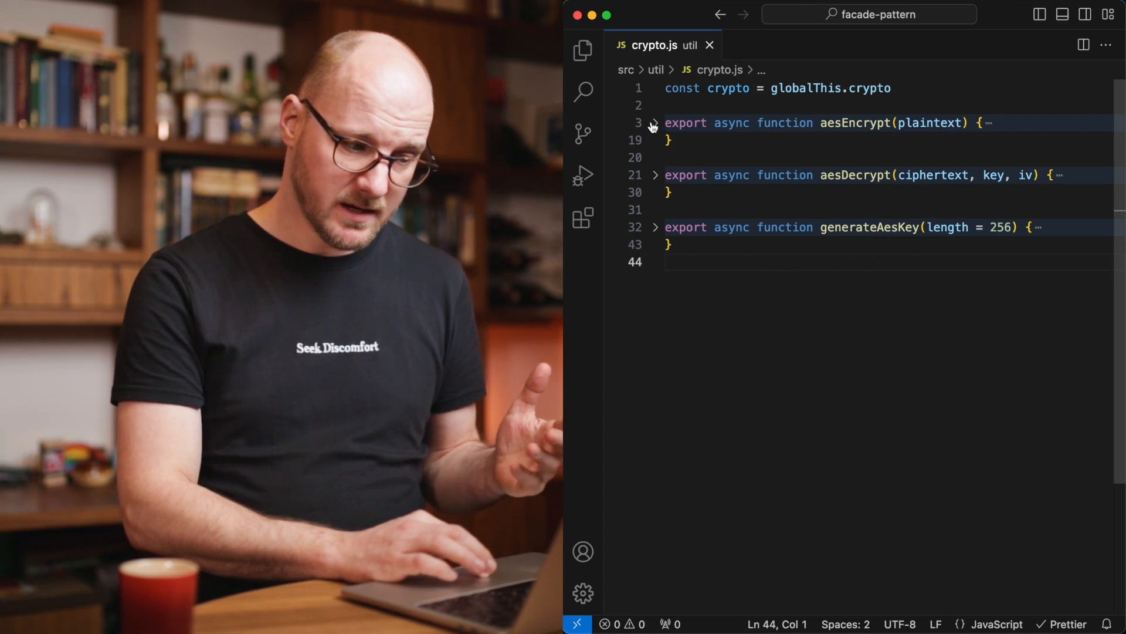
pyautogui.click(655, 122)
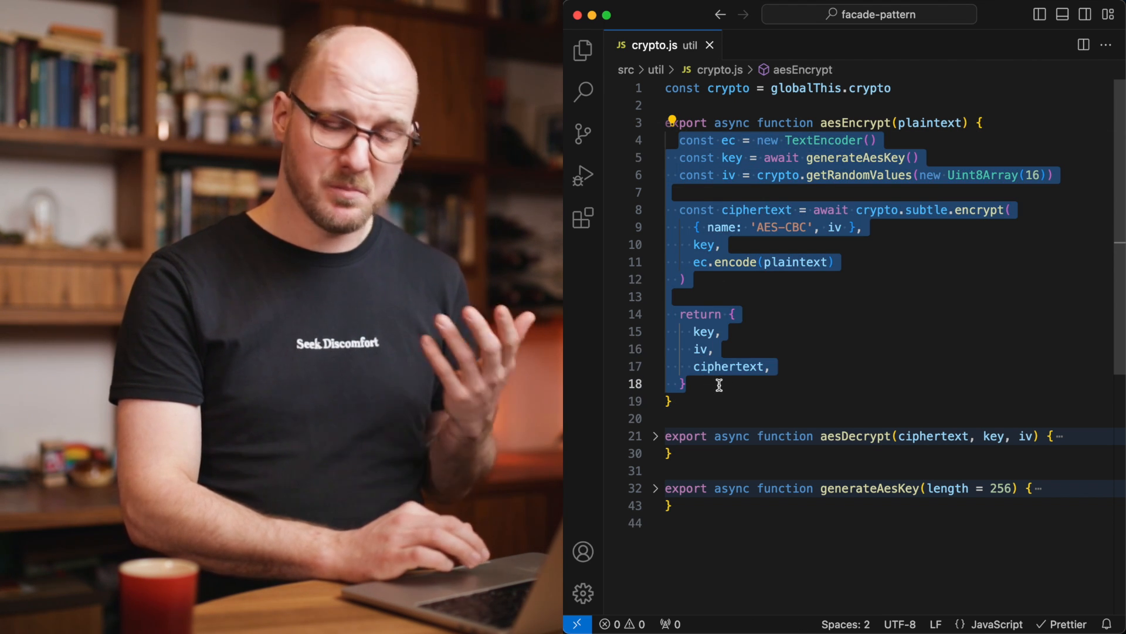
pyautogui.click(686, 383)
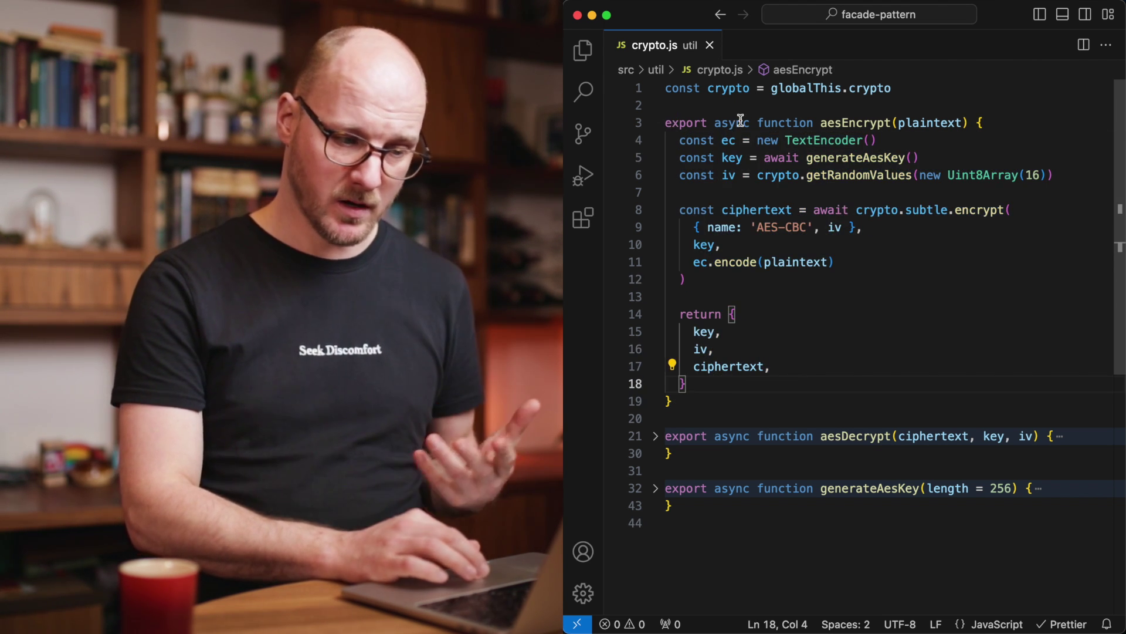
pyautogui.click(654, 122)
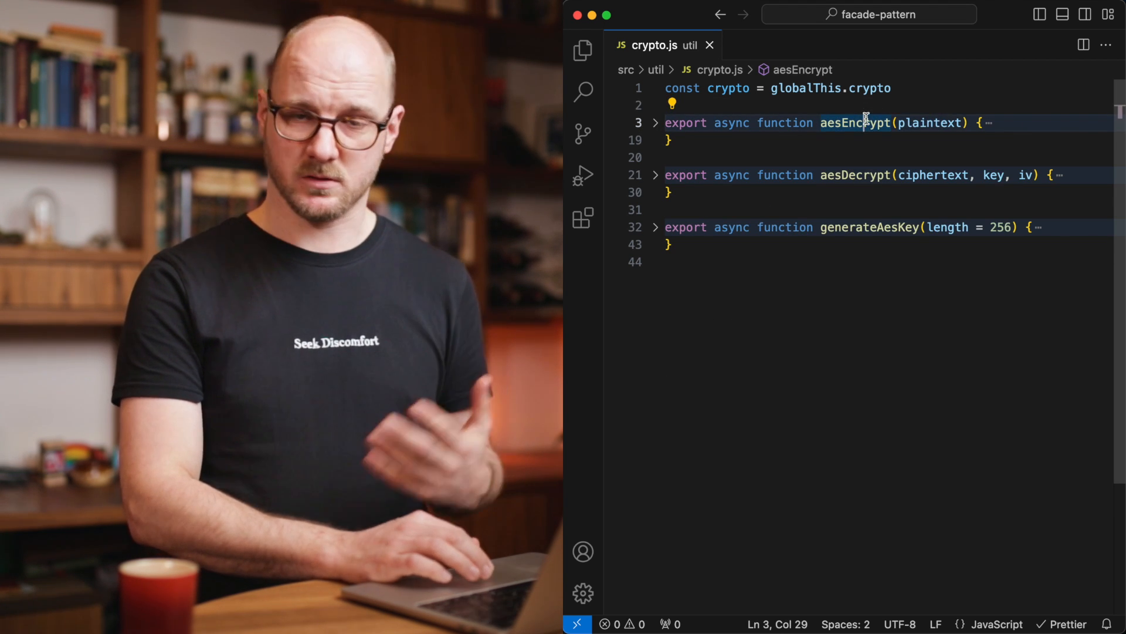
pyautogui.click(821, 360)
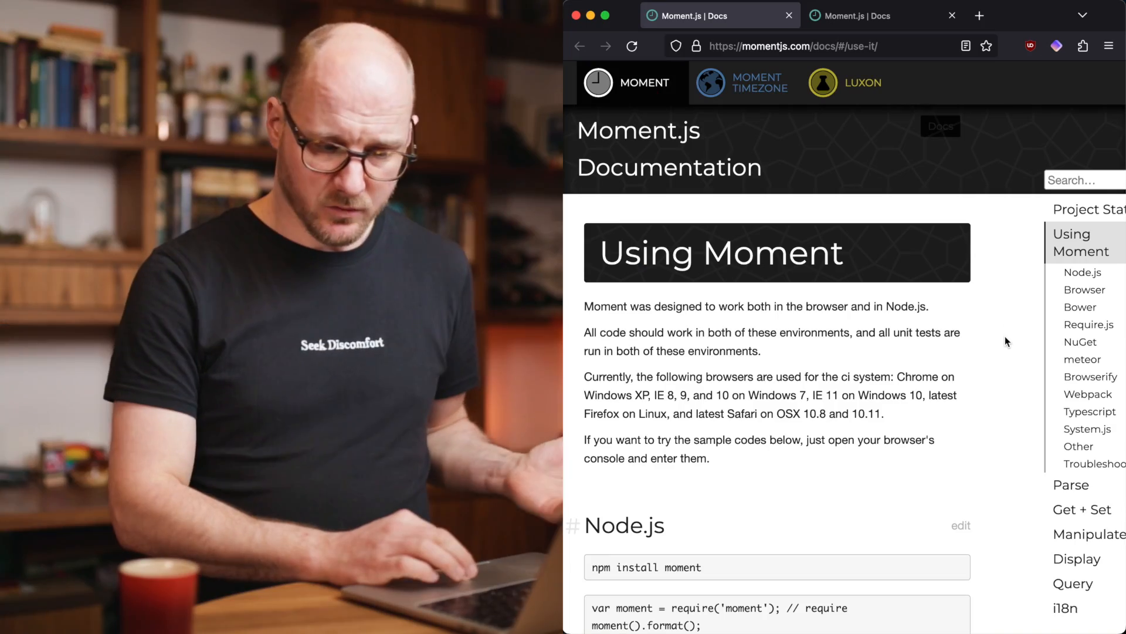
# - Jump to the Moment.js Display formatting section via the right sidebar and read it
pyautogui.scroll(-3)
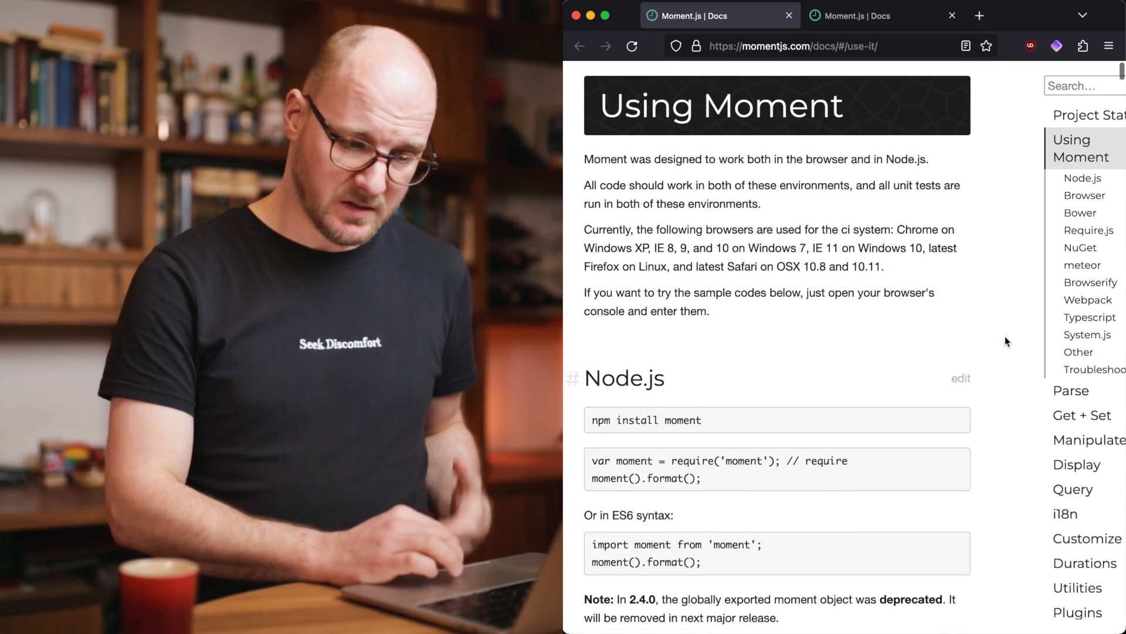
pyautogui.click(1077, 464)
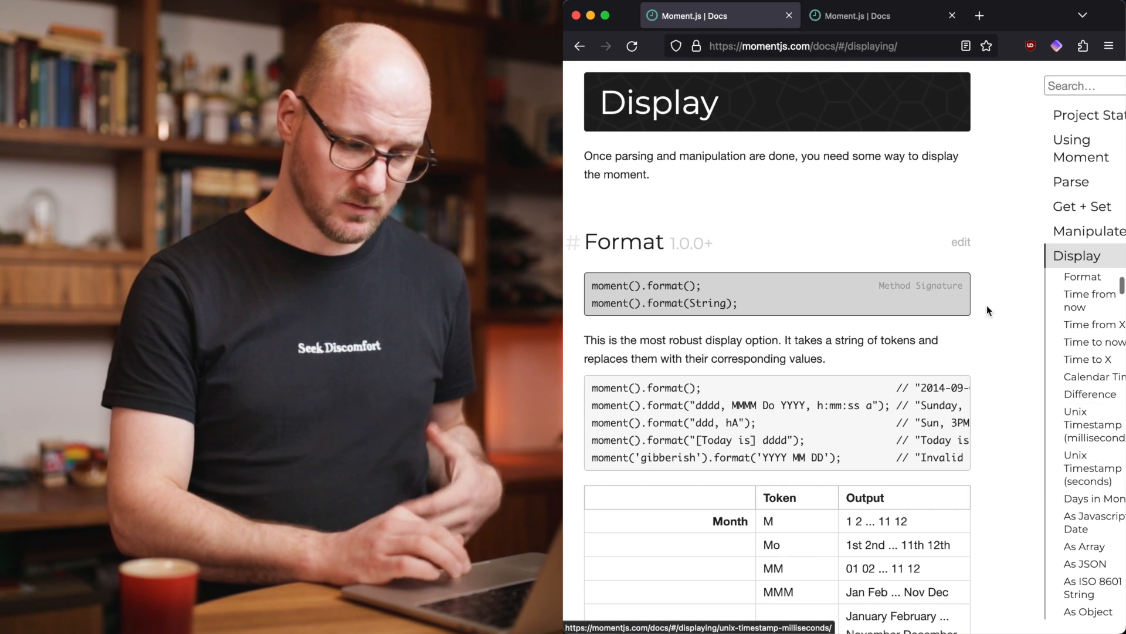
pyautogui.scroll(-3)
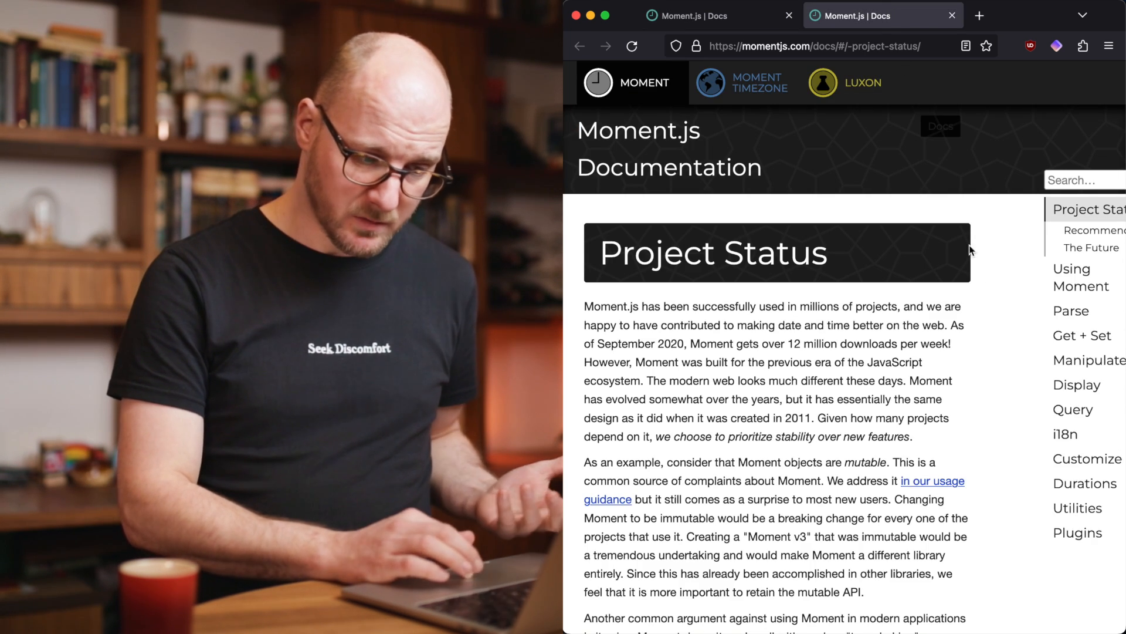
pyautogui.scroll(-3)
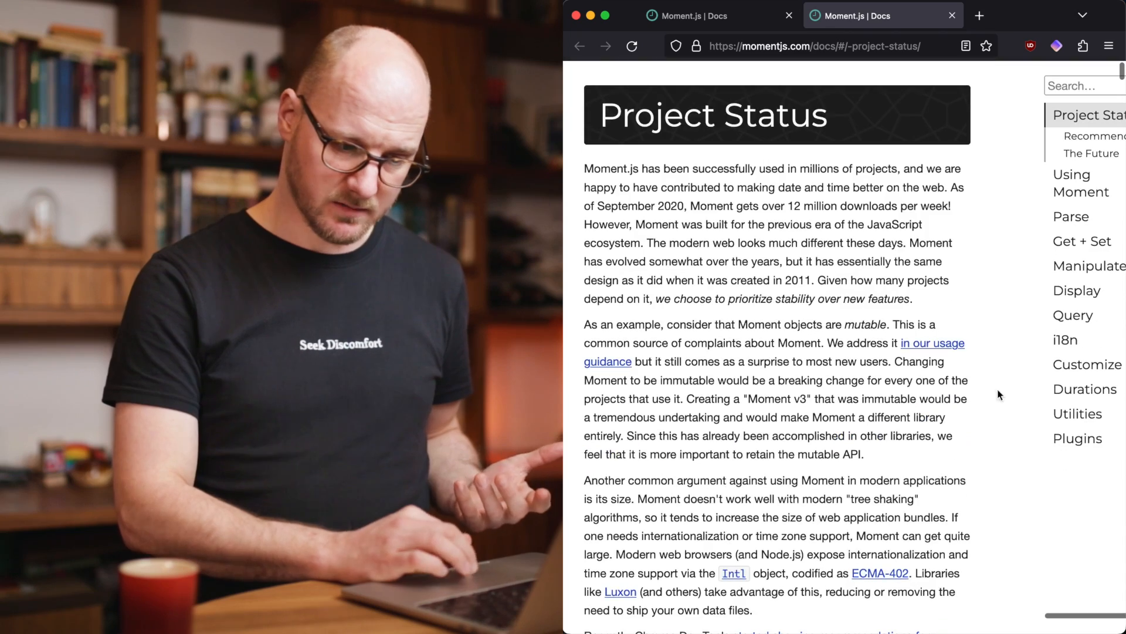
pyautogui.scroll(-3)
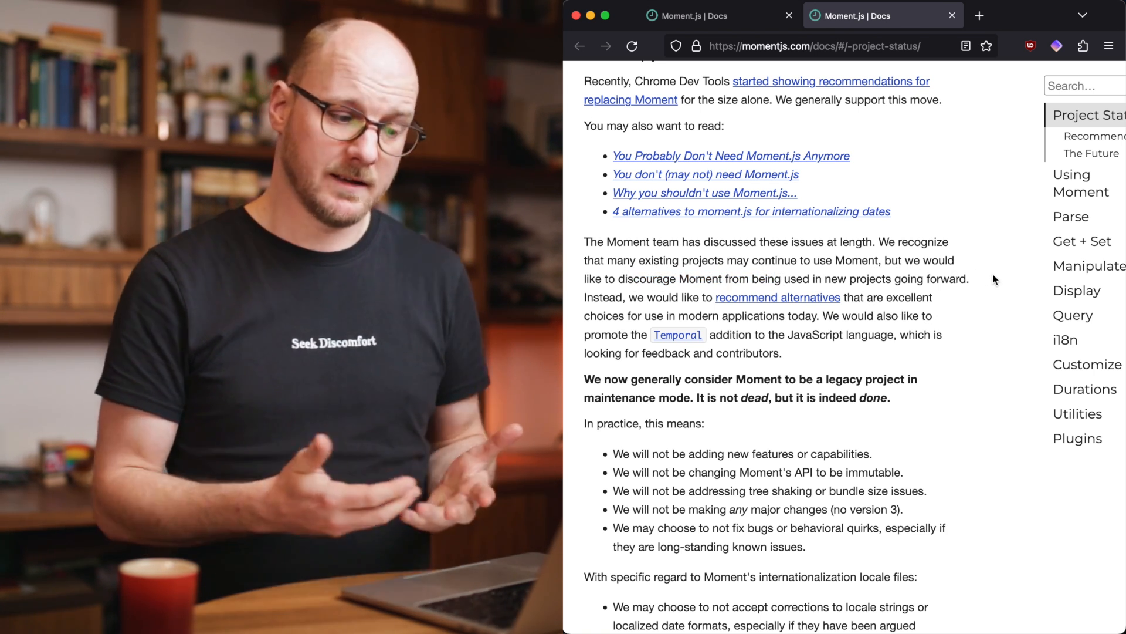
pyautogui.moveTo(1008, 321)
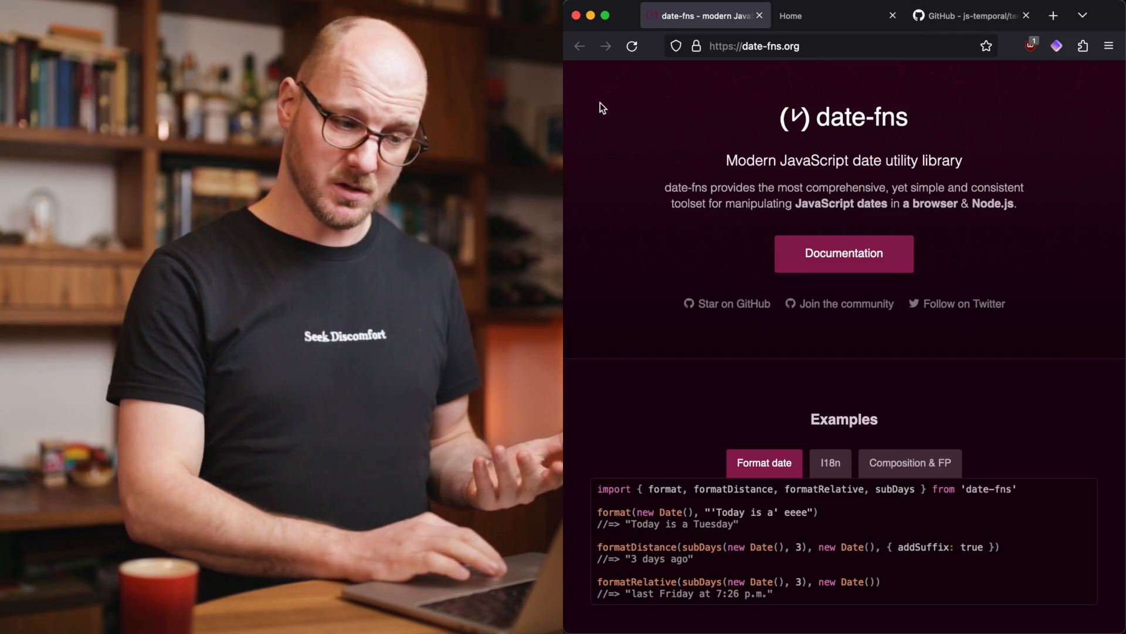
# - Switch tabs to the Luxon overview, then the Temporal Polyfill GitHub README
pyautogui.click(790, 16)
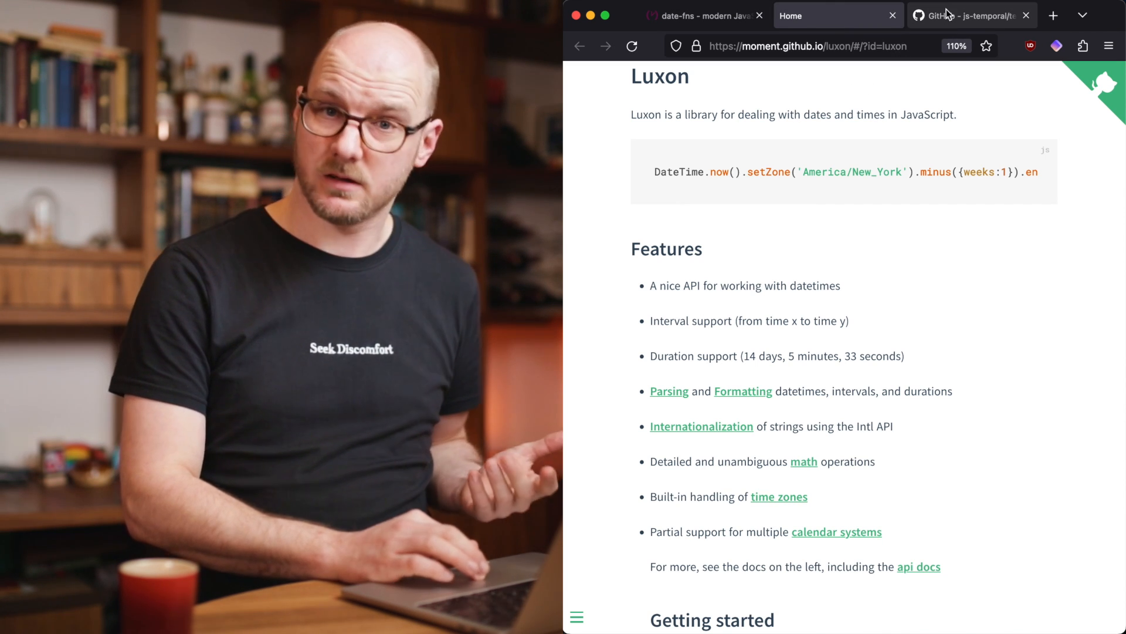
pyautogui.click(969, 16)
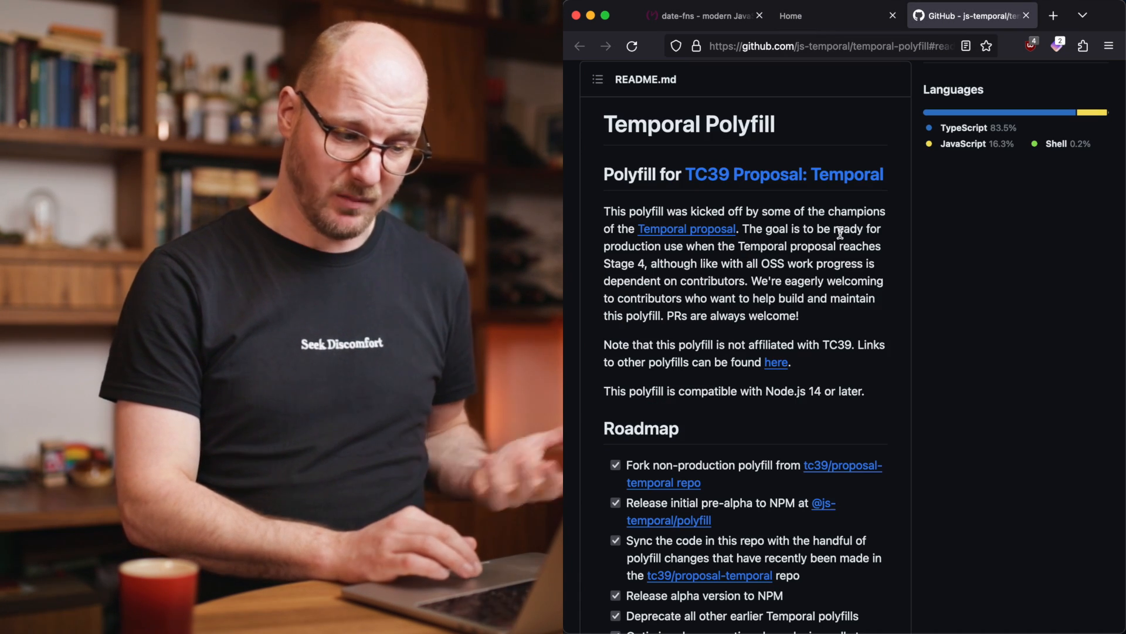